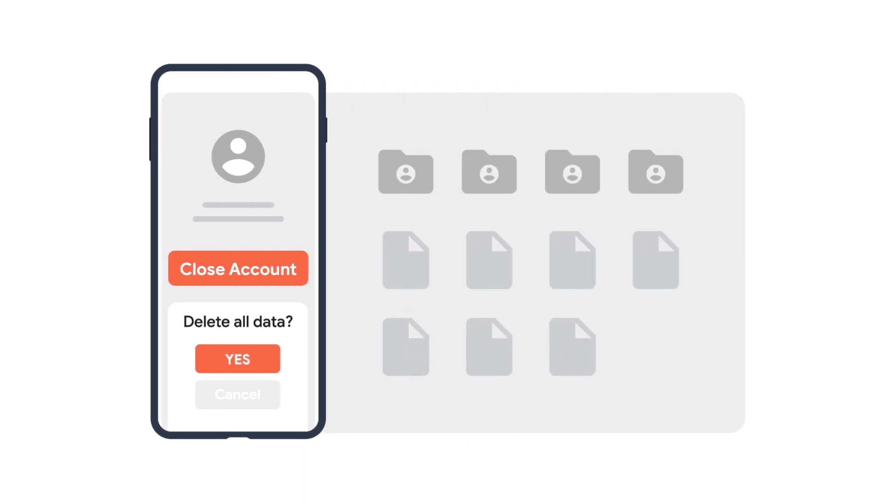
Step: Advance past the Close Account delete-all-data animation to the web and mobile app mockup
{"action": "left_click", "coordinate": [237, 358]}
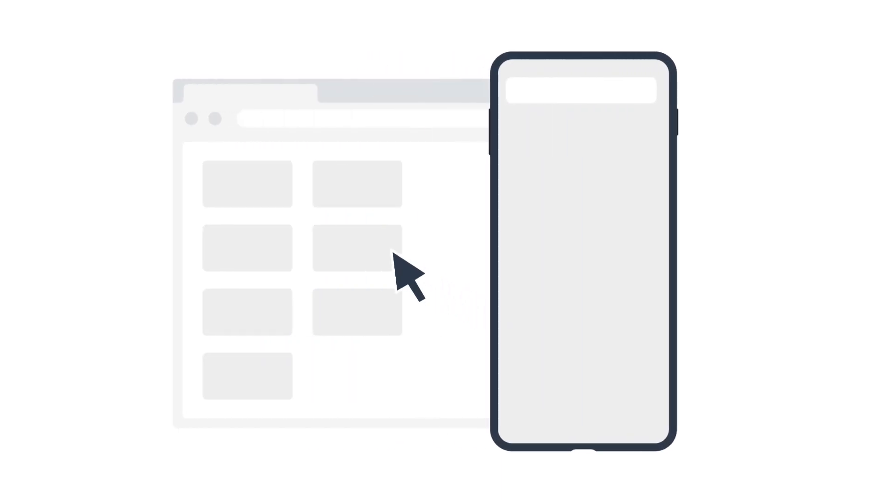
{"action": "left_click", "coordinate": [358, 247]}
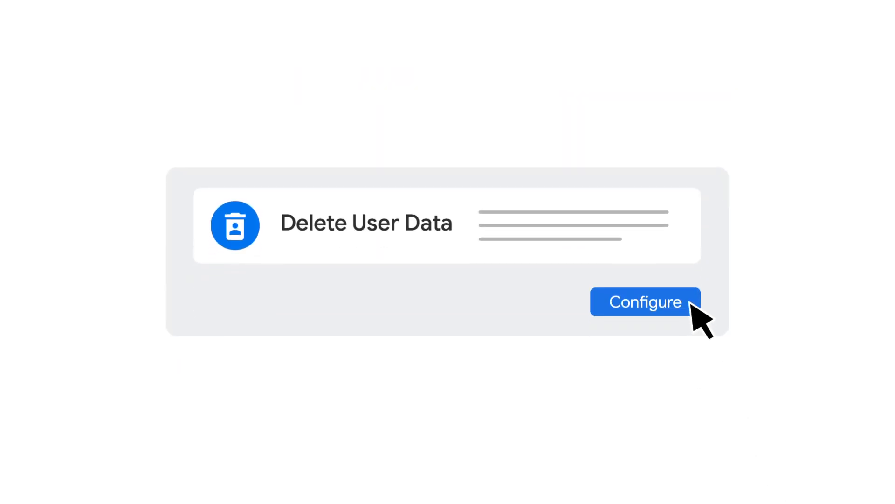
Step: Open Configure and review the Iowa (us-central1) location through the user/{UID},admin/{UID} database path
{"action": "left_click", "coordinate": [644, 302]}
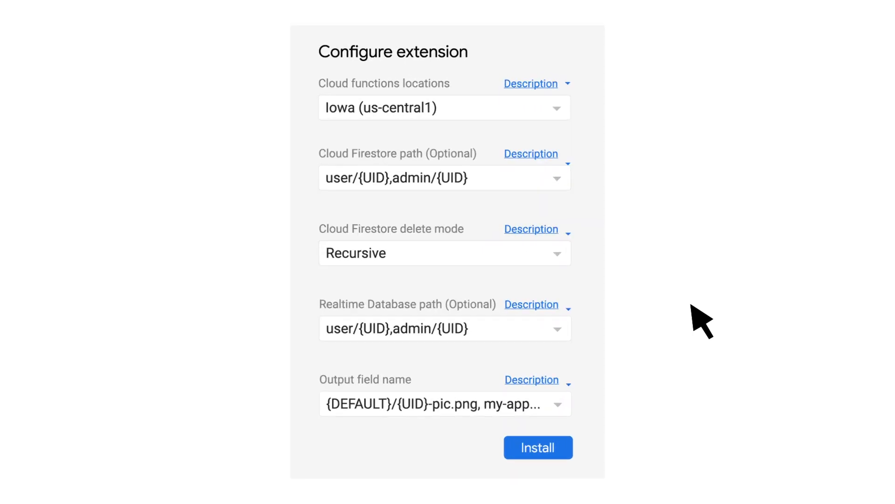
{"action": "left_click", "coordinate": [444, 107]}
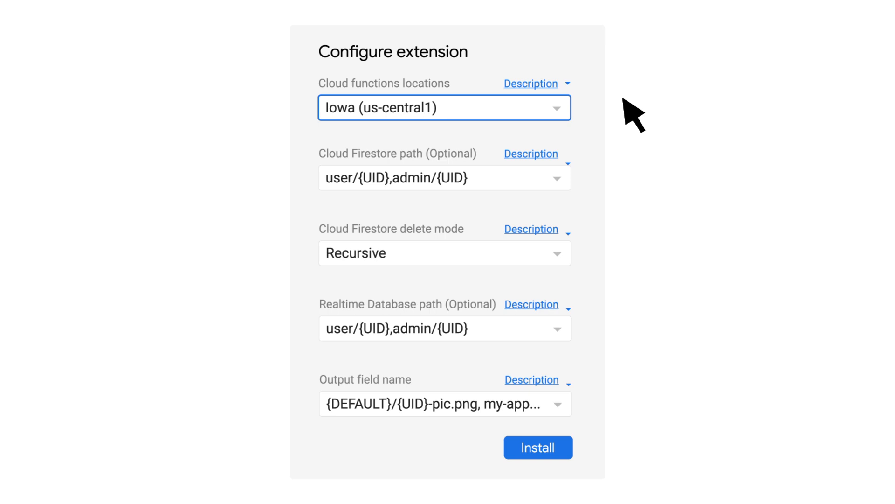
{"action": "left_click", "coordinate": [445, 328]}
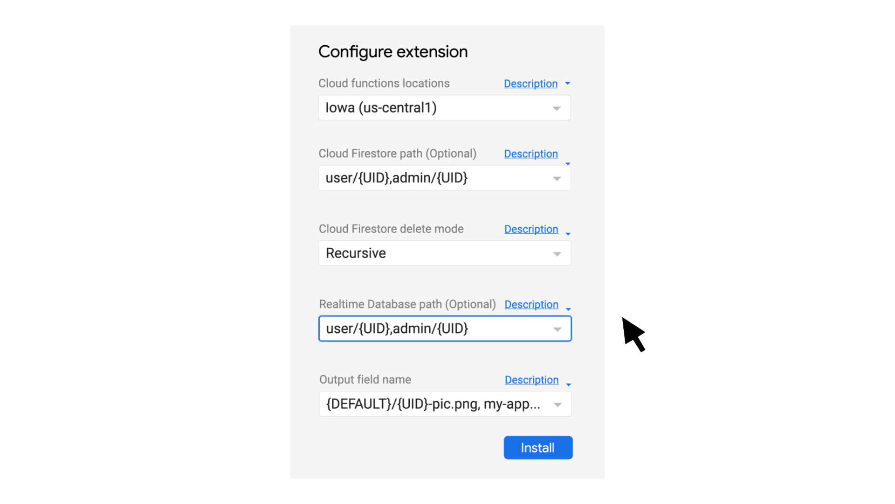